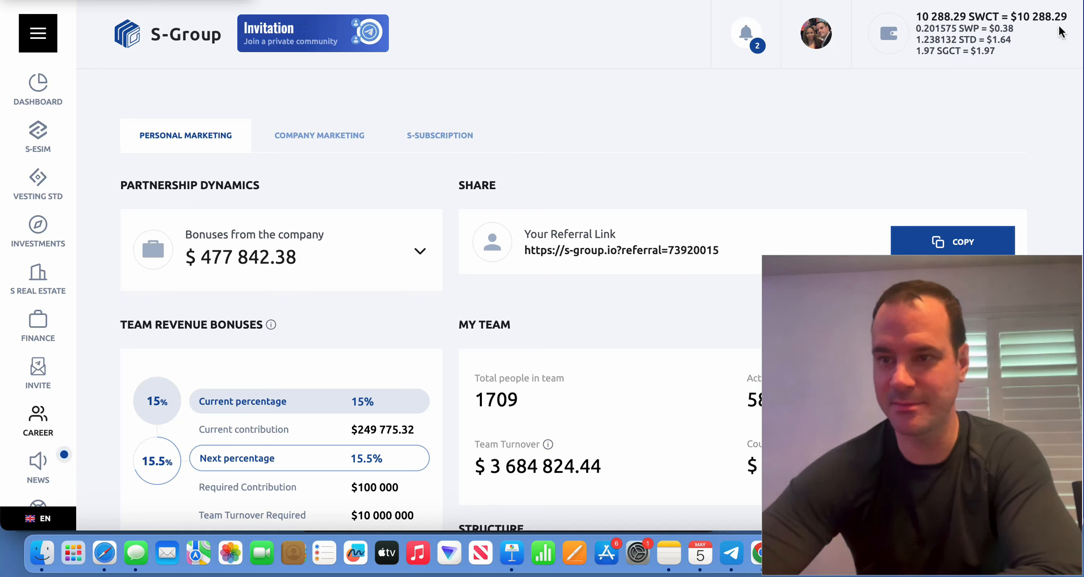
{"action": "mouse_move", "coordinate": [1021, 47]}
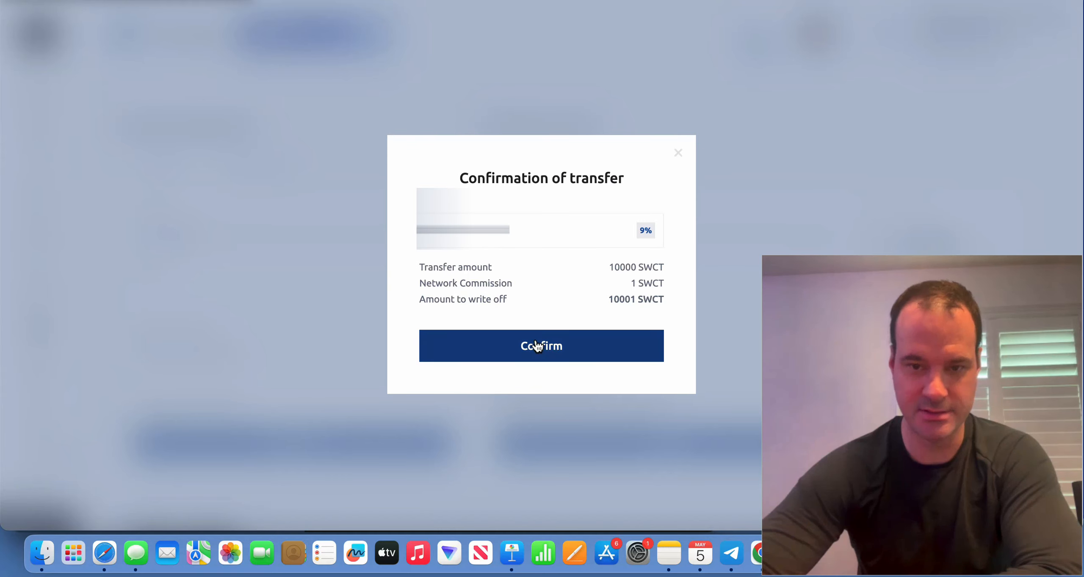
{"action": "left_click", "coordinate": [541, 345]}
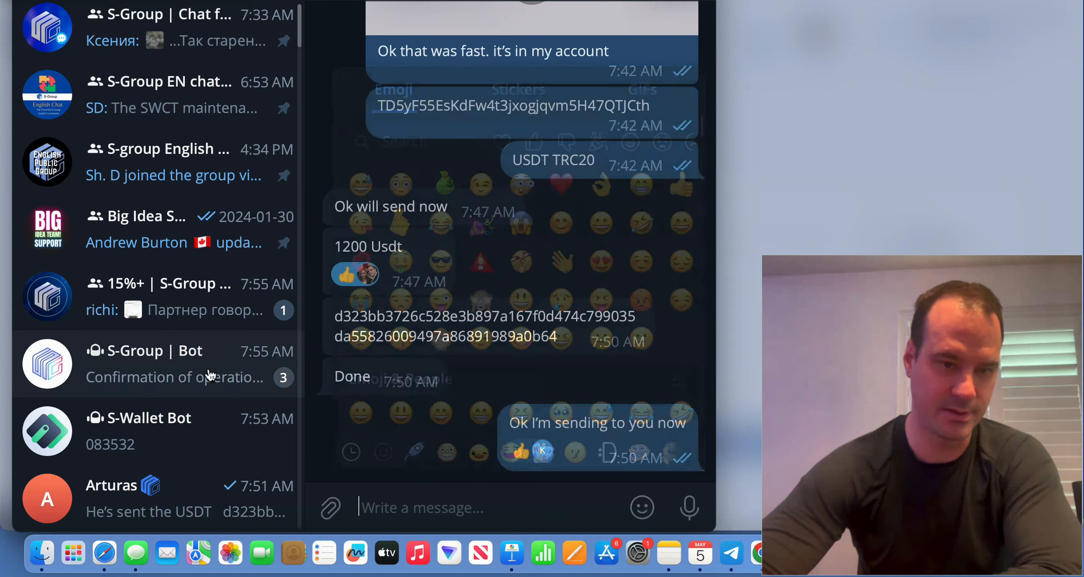
{"action": "left_click", "coordinate": [152, 364]}
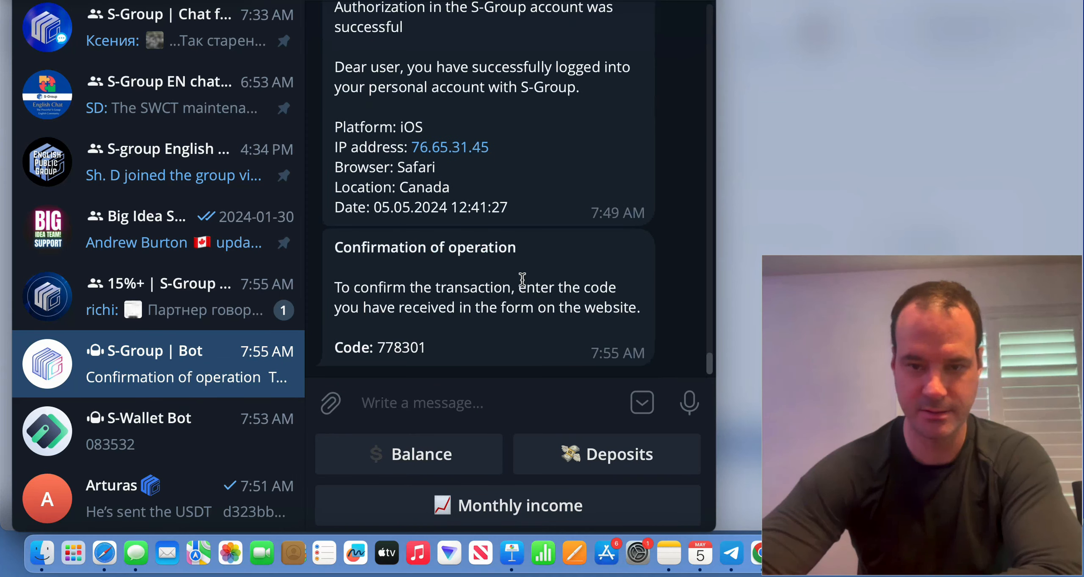
{"action": "double_click", "coordinate": [401, 347]}
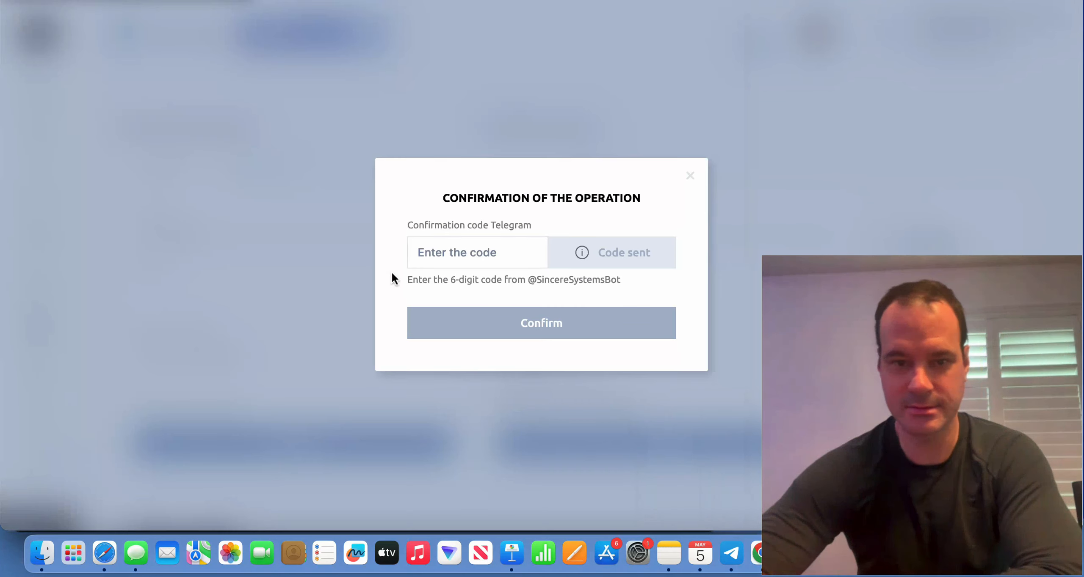
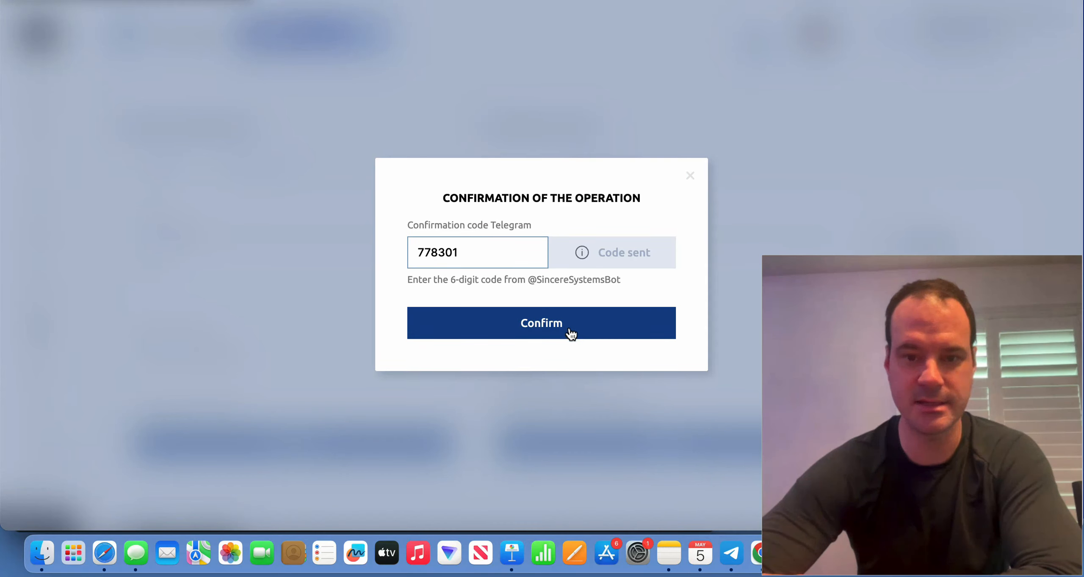
{"action": "left_click", "coordinate": [540, 323]}
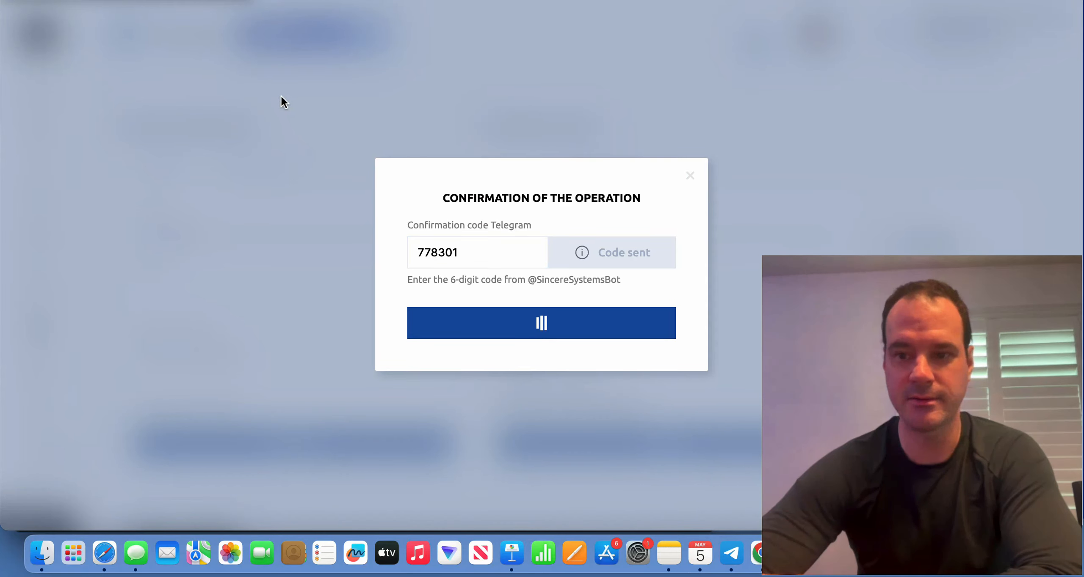
{"action": "left_click", "coordinate": [540, 322]}
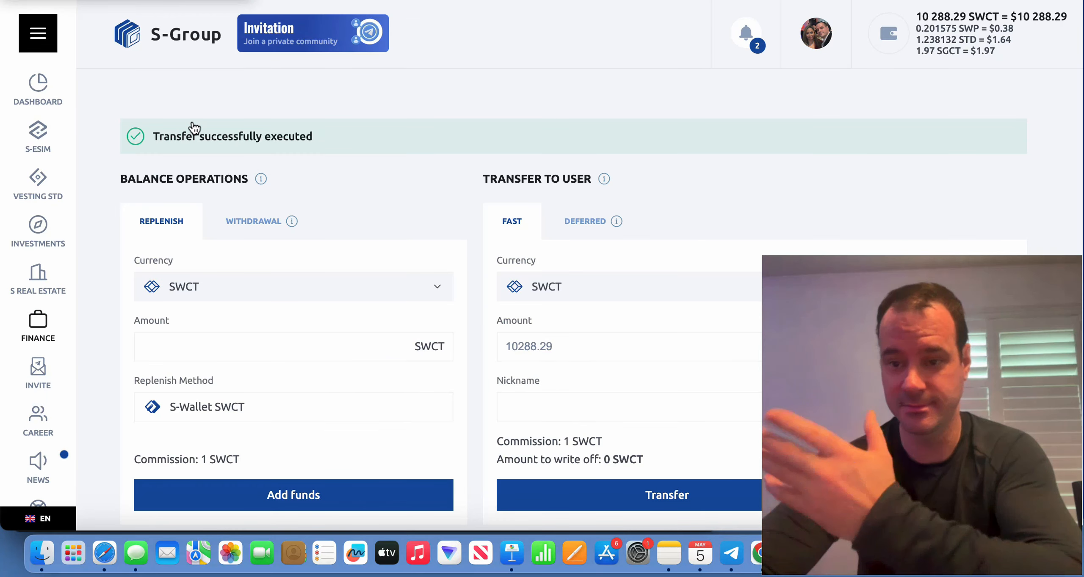
{"action": "mouse_move", "coordinate": [107, 153]}
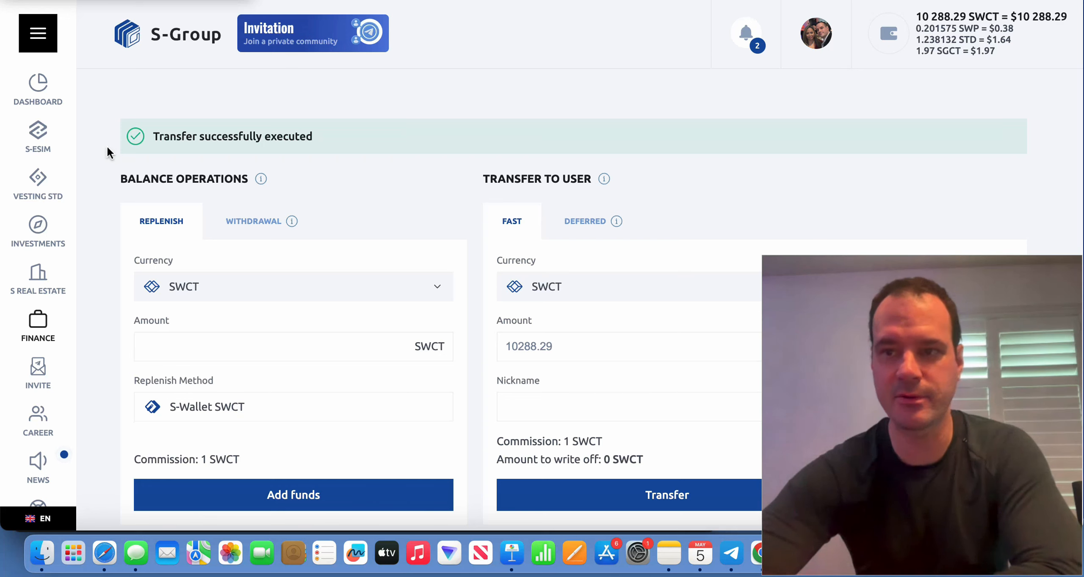
{"action": "mouse_move", "coordinate": [118, 119]}
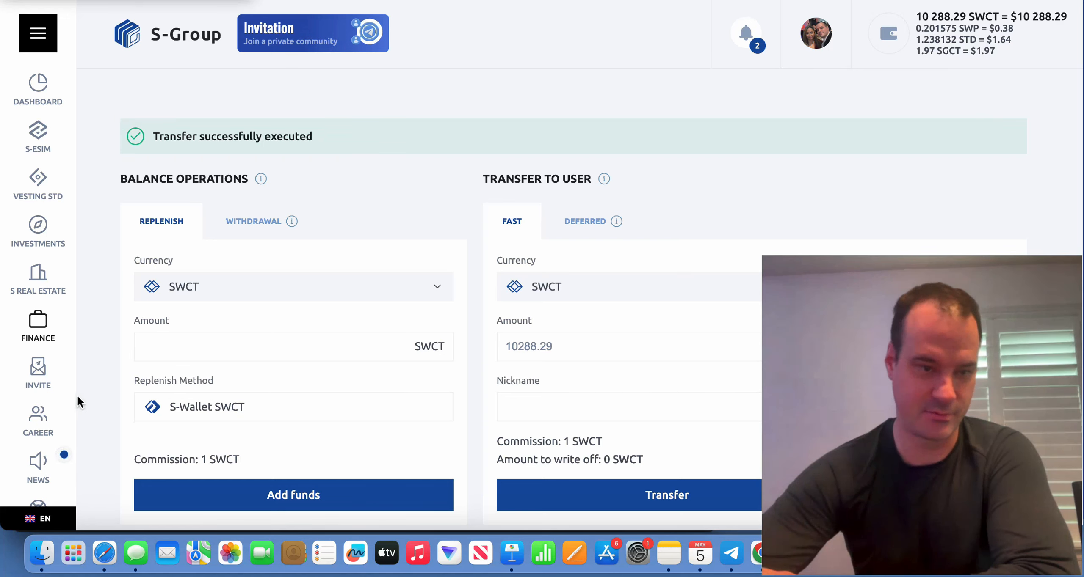
{"action": "mouse_move", "coordinate": [917, 111]}
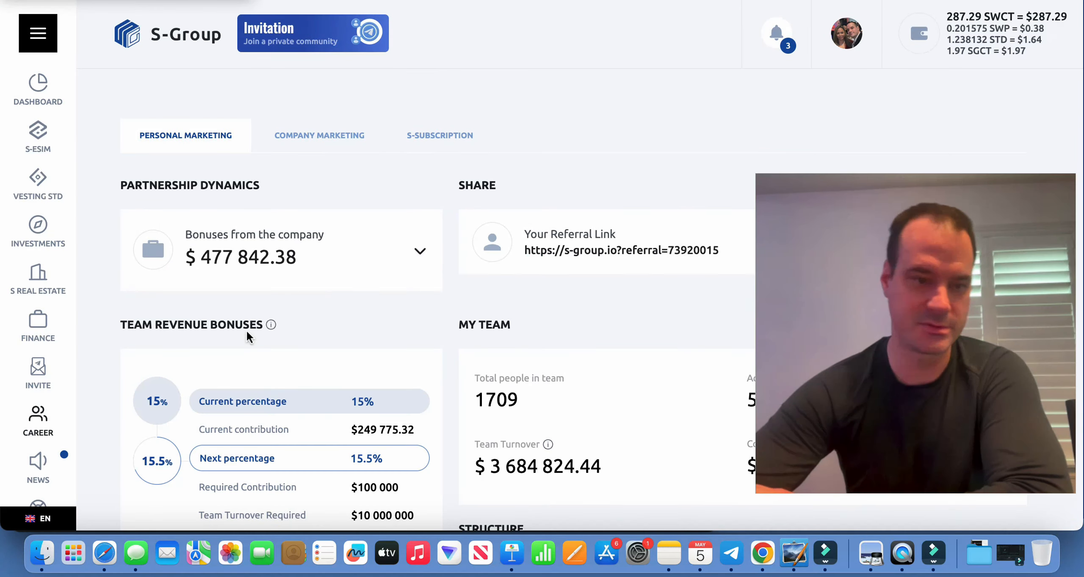
{"action": "mouse_move", "coordinate": [38, 329]}
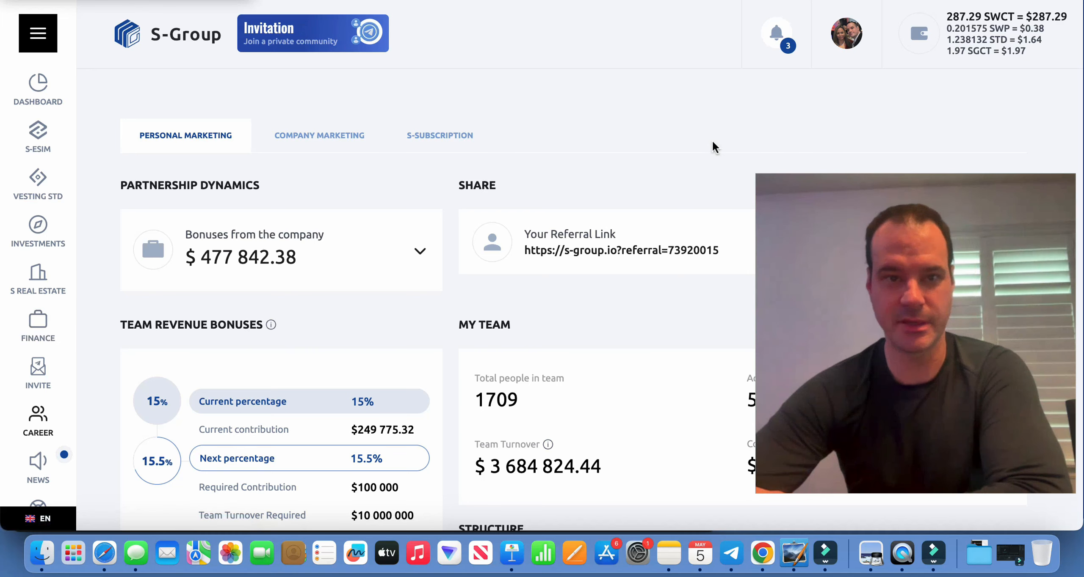
- Return to the Finance page showing the remaining 287.29 SWCT balance
{"action": "left_click", "coordinate": [37, 327]}
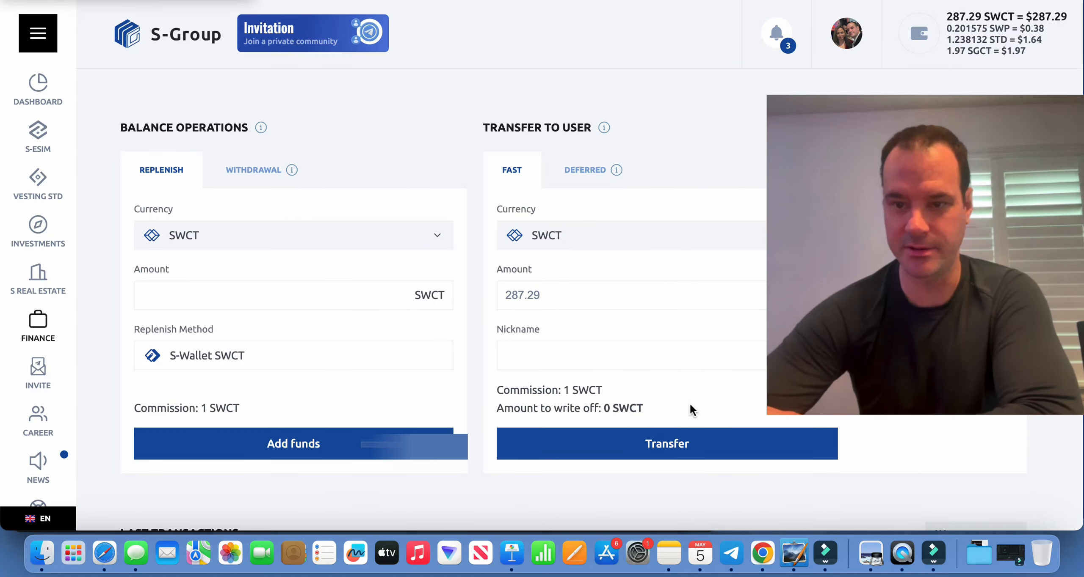
- Scroll to Last Transactions listing the sent 10 000 SWCT transfer with 1 SWCT fee
{"action": "scroll", "scroll_direction": "down", "scroll_amount": 3}
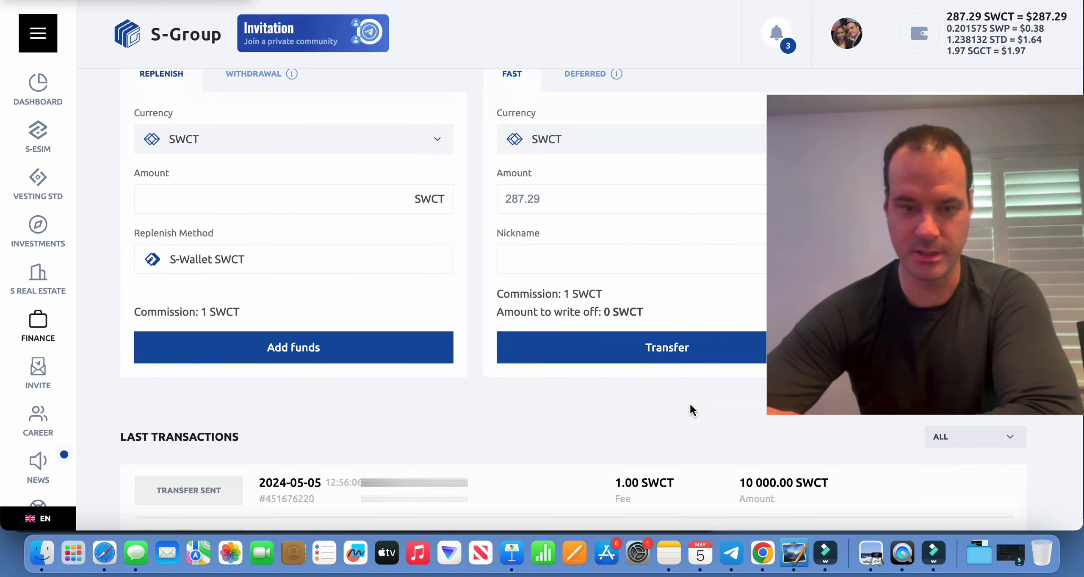
{"action": "mouse_move", "coordinate": [522, 411]}
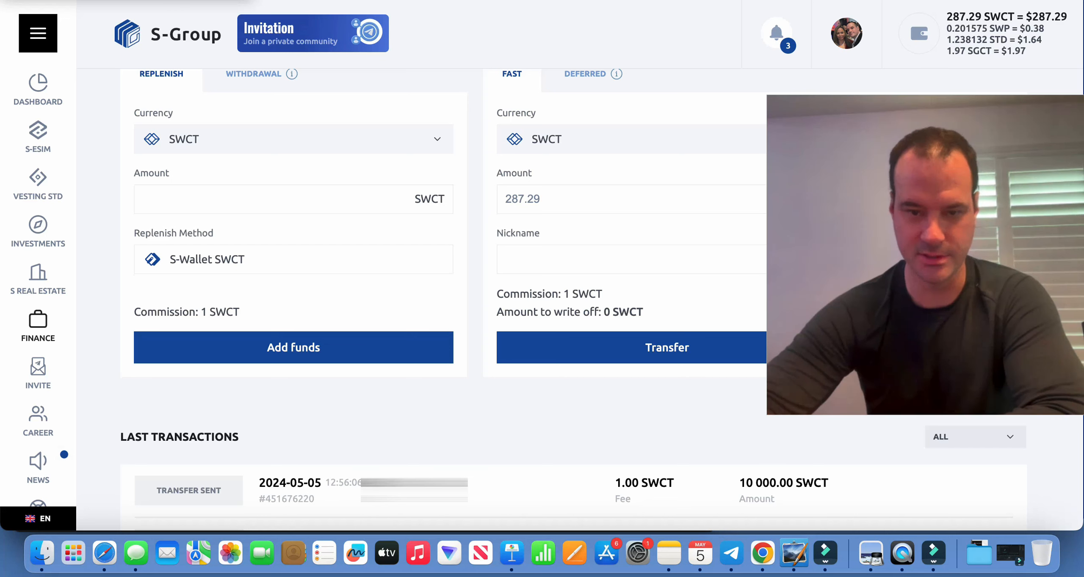
{"action": "mouse_move", "coordinate": [385, 399]}
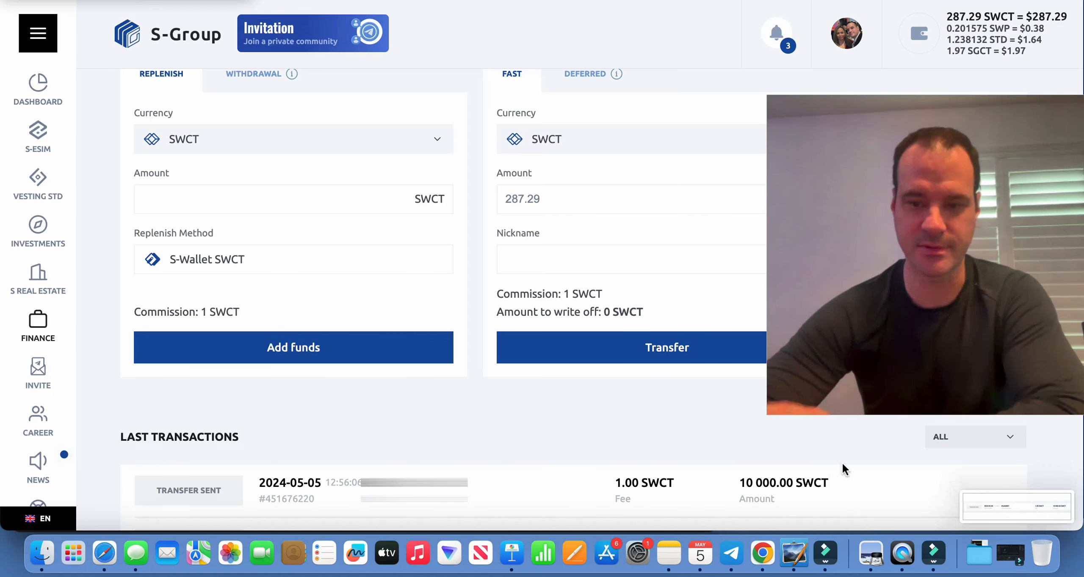
{"action": "mouse_move", "coordinate": [730, 553]}
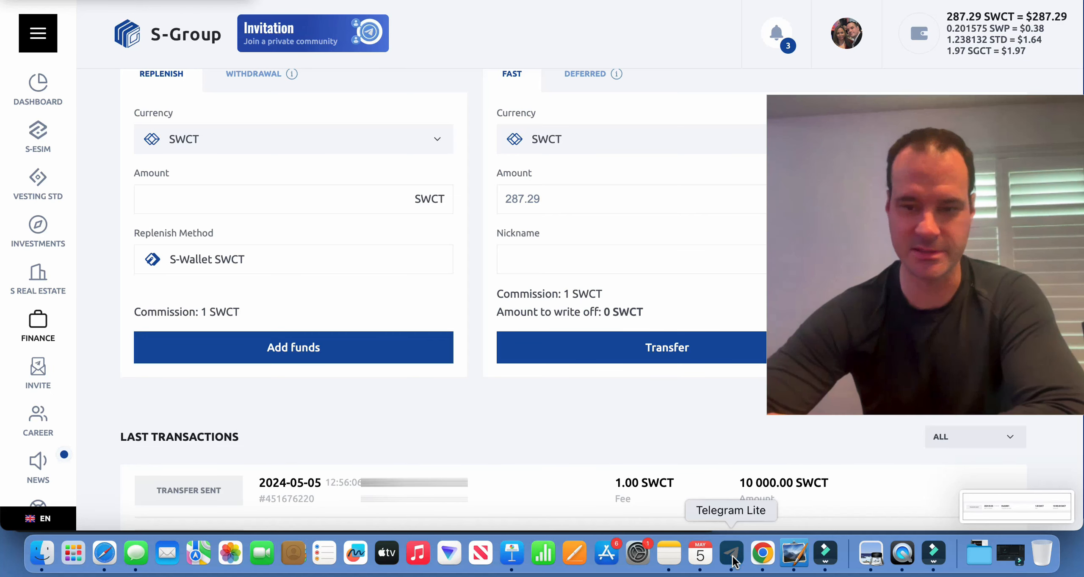
{"action": "left_click", "coordinate": [731, 554]}
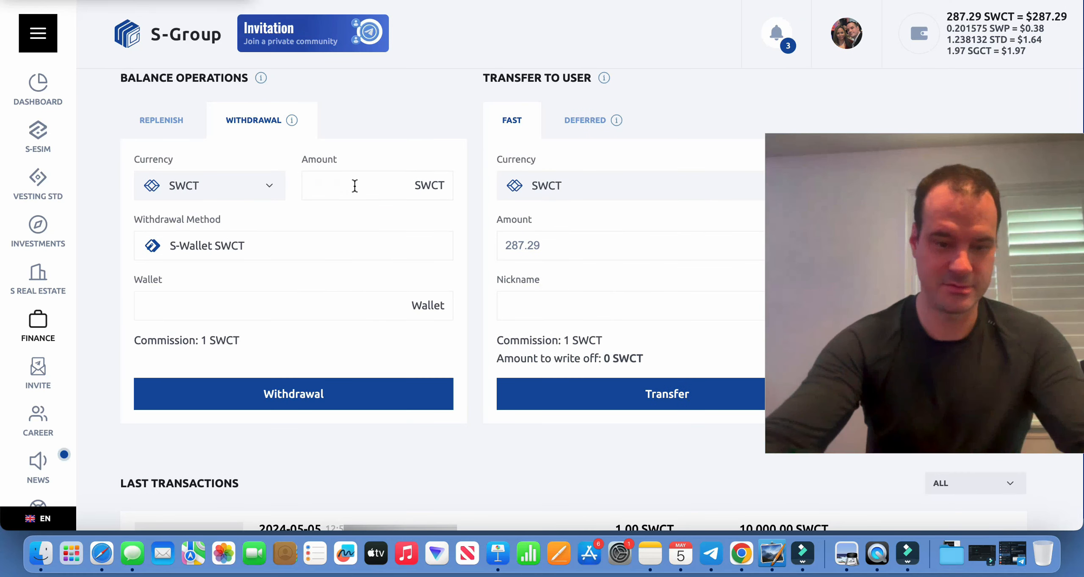
- Enter a withdrawal amount of 286 SWCT and copy the S-Wallet SWCT receiving address
{"action": "type", "text": "2"}
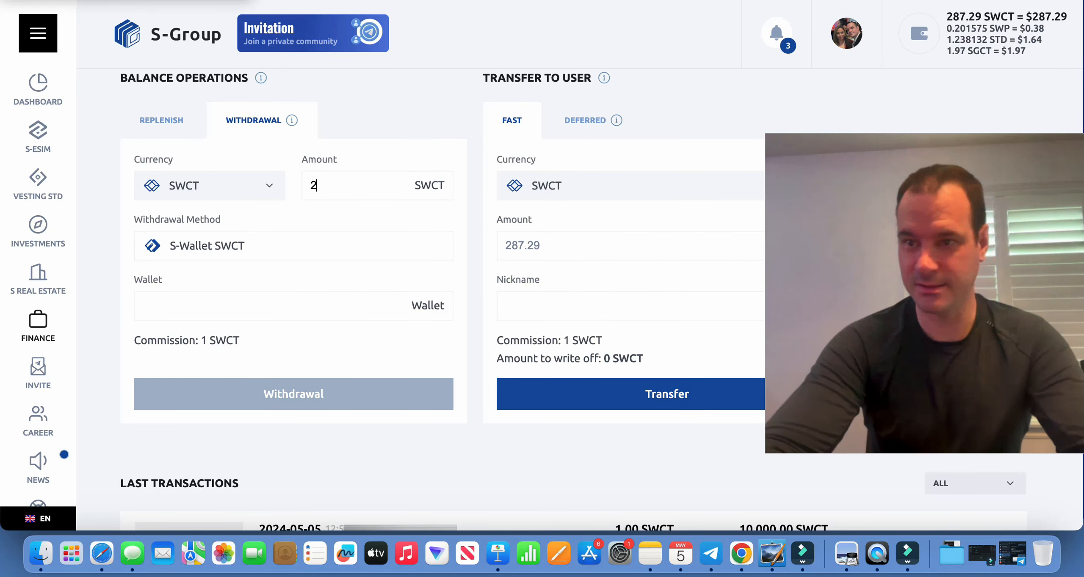
{"action": "type", "text": "86"}
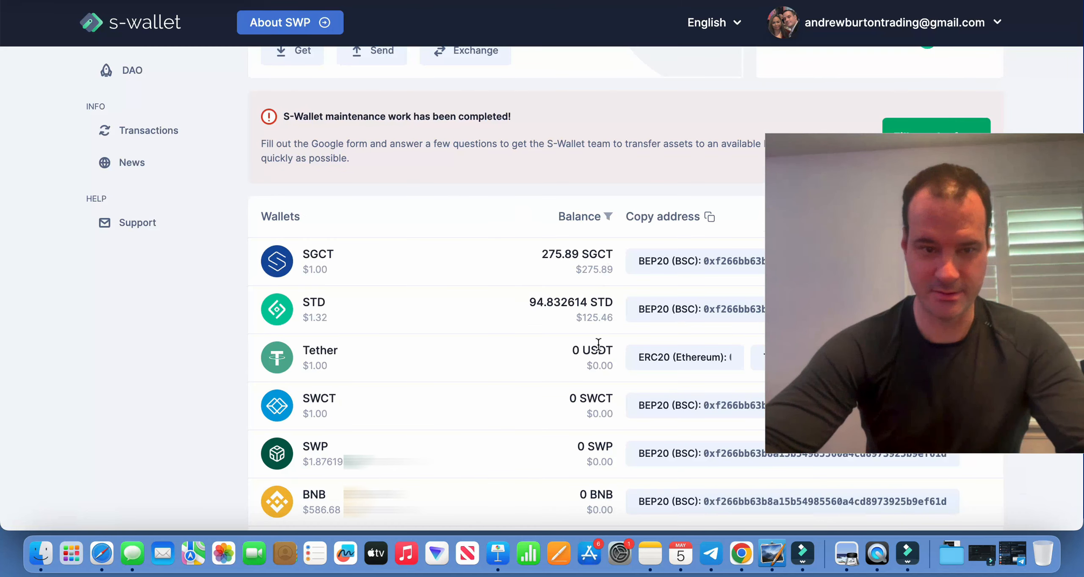
{"action": "left_click", "coordinate": [691, 357]}
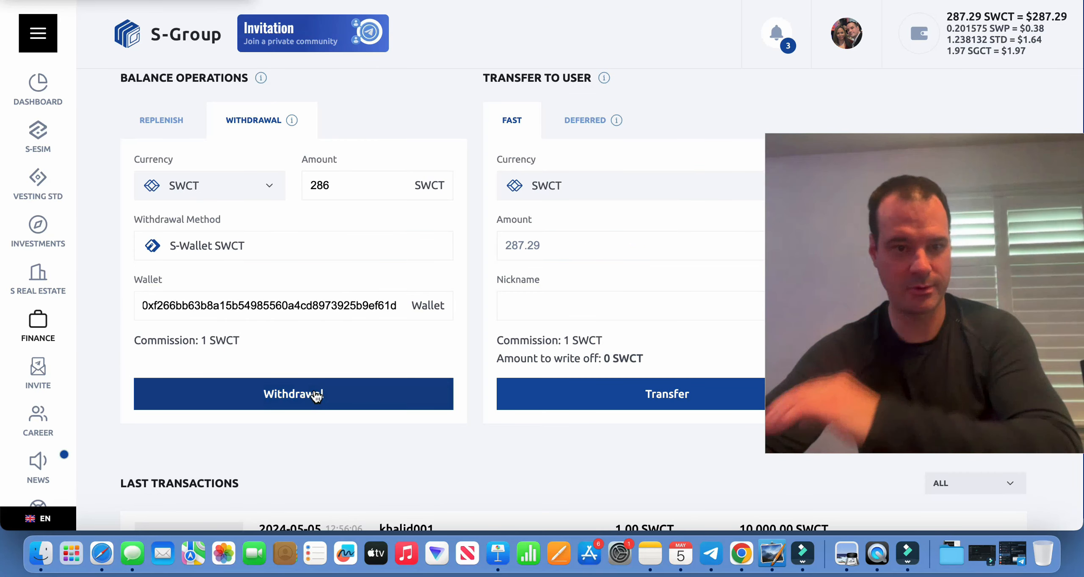
- Submit the 286 SWCT withdrawal and confirm it with the Telegram code
{"action": "left_click", "coordinate": [292, 394]}
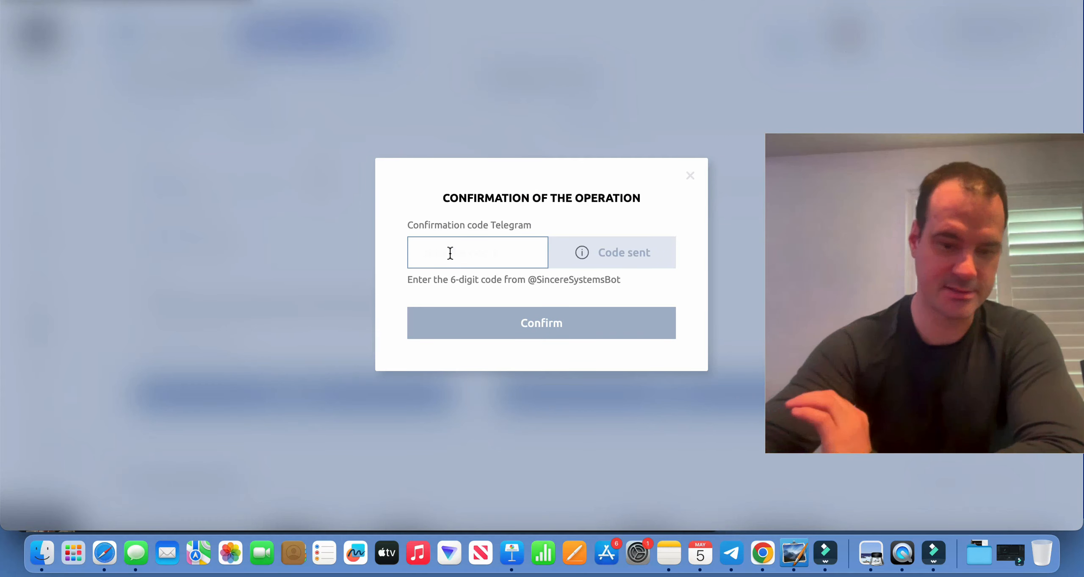
{"action": "left_click", "coordinate": [540, 323]}
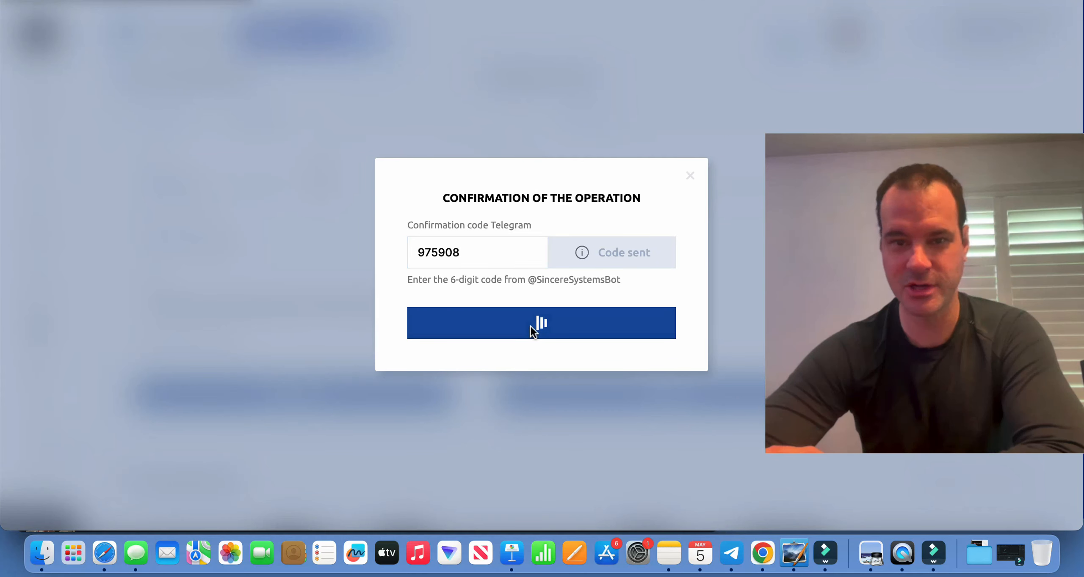
{"action": "left_click", "coordinate": [541, 322]}
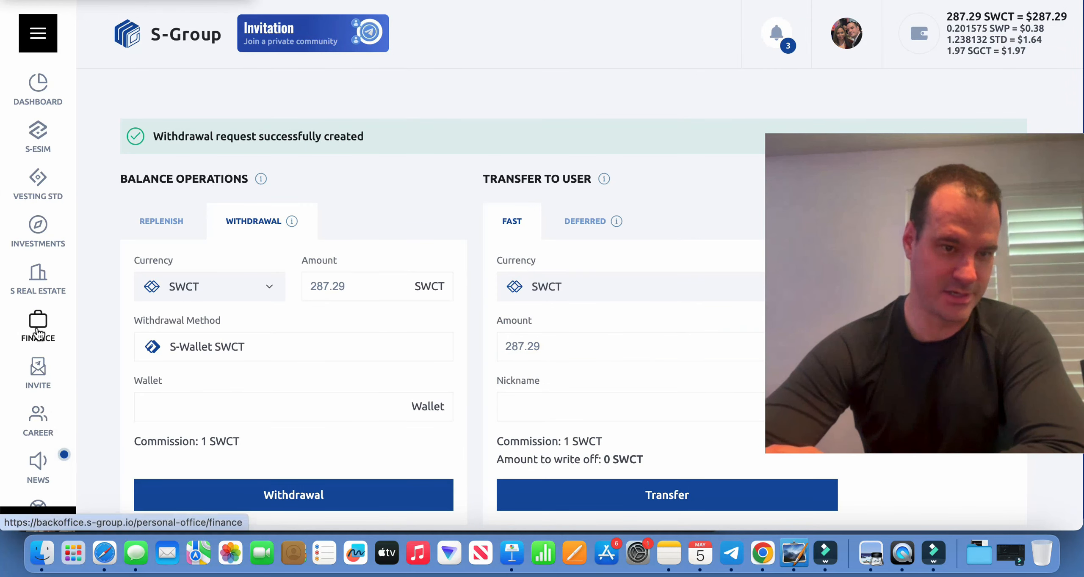
{"action": "mouse_move", "coordinate": [822, 196]}
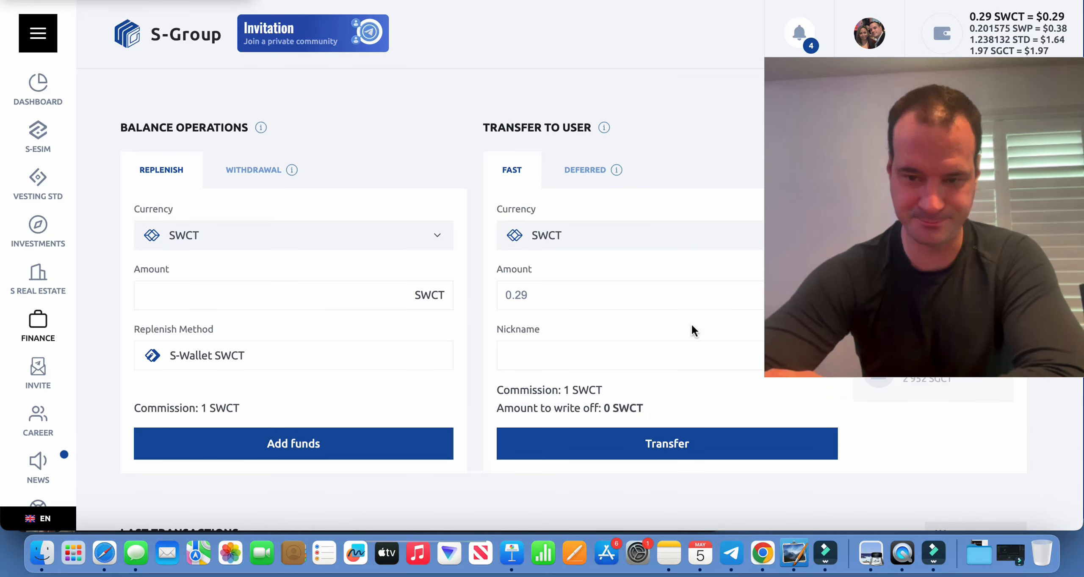
- Scroll the Finance page to verify the balance now reads 0.29 SWCT
{"action": "scroll", "scroll_direction": "down", "scroll_amount": 3}
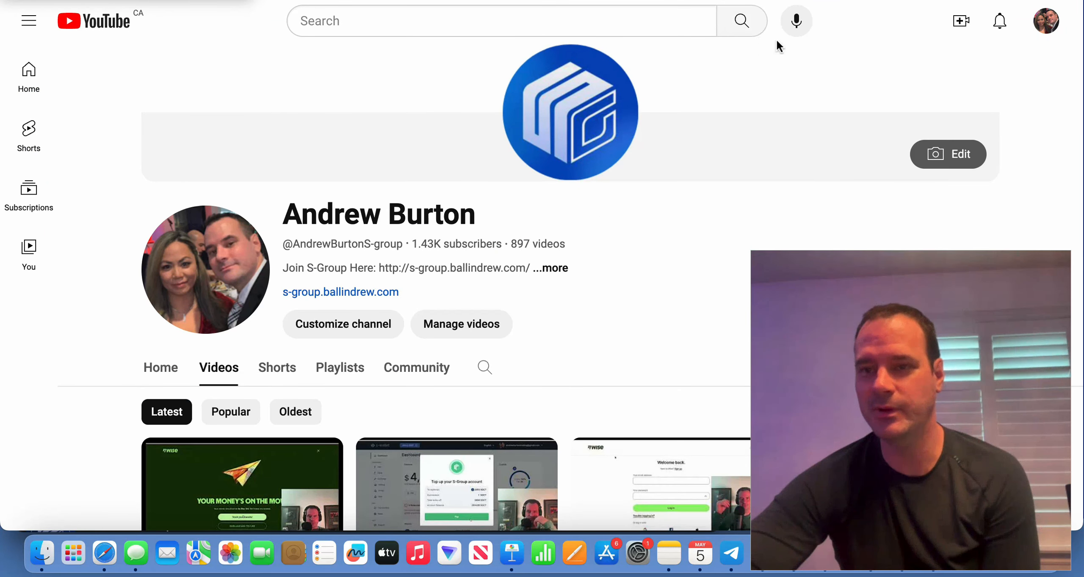
{"action": "left_click", "coordinate": [999, 20]}
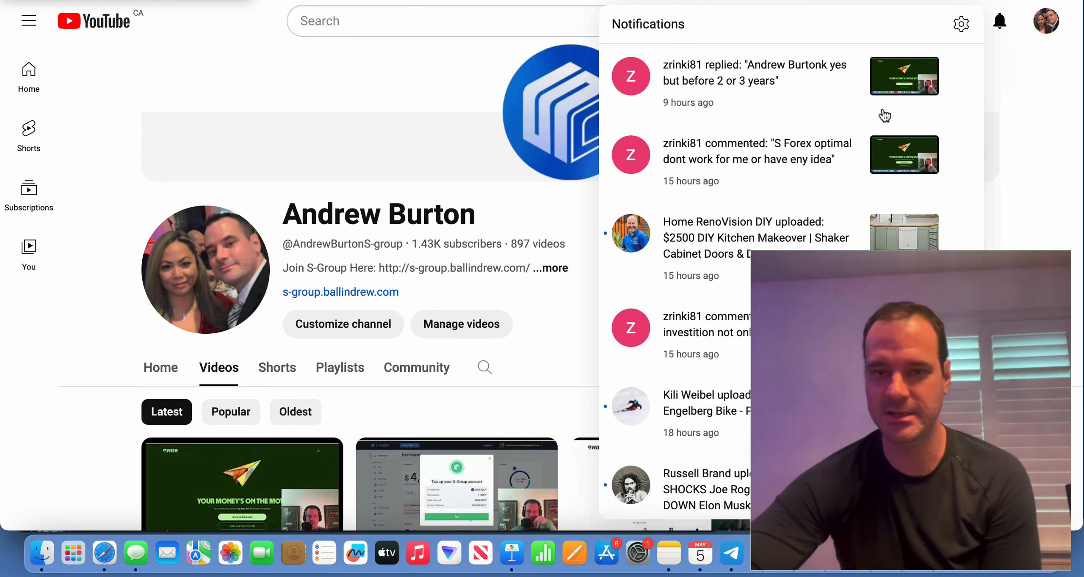
{"action": "left_click", "coordinate": [753, 73]}
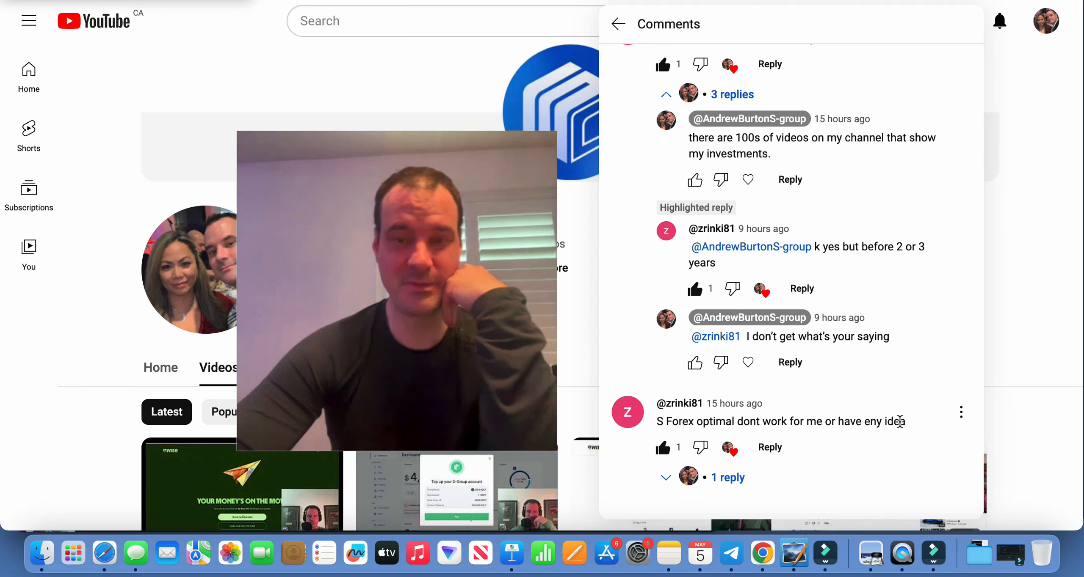
{"action": "mouse_move", "coordinate": [242, 16]}
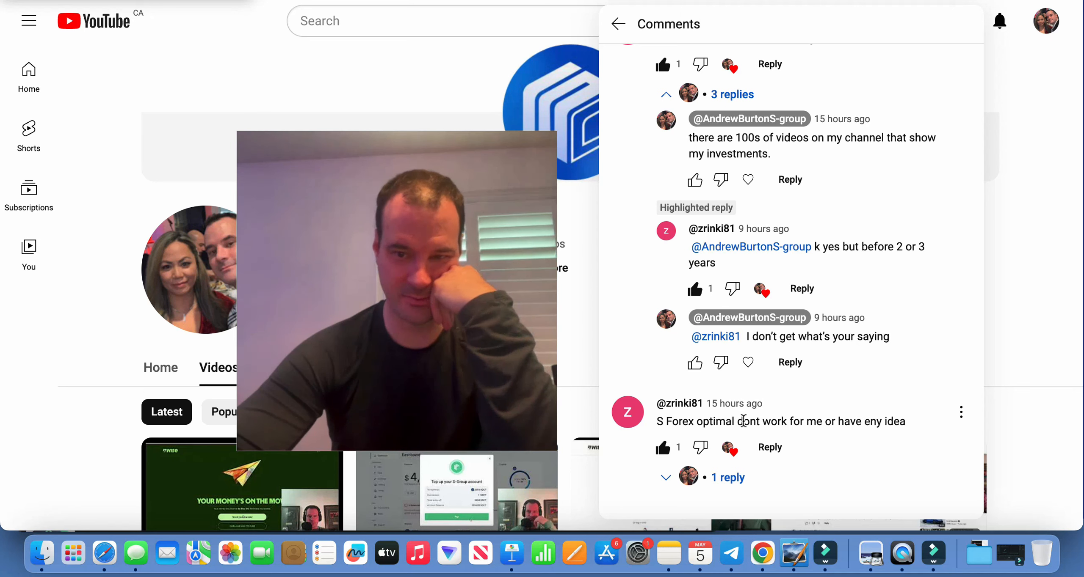
{"action": "double_click", "coordinate": [716, 421]}
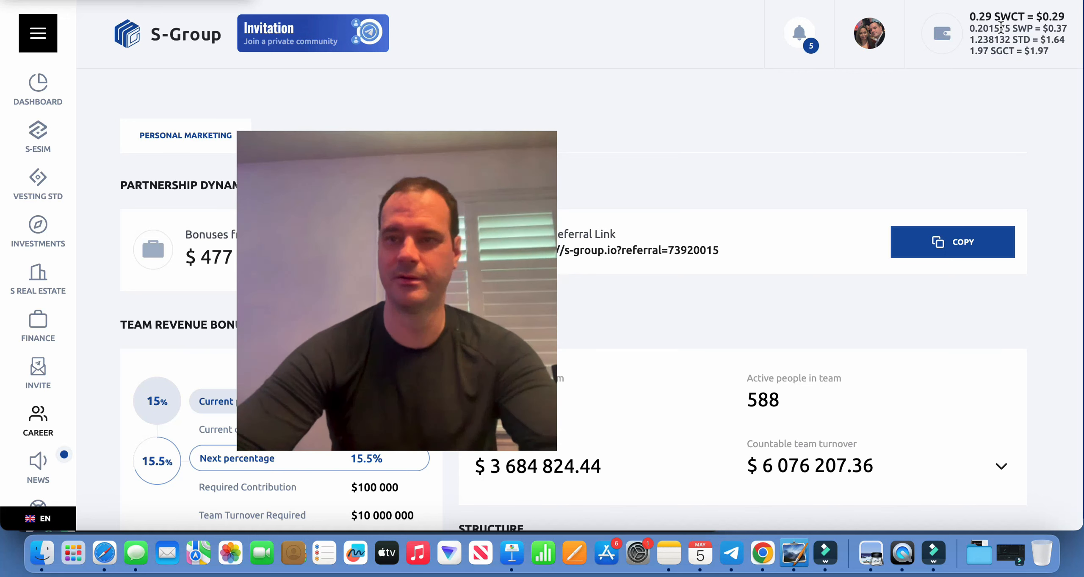
{"action": "mouse_move", "coordinate": [968, 73]}
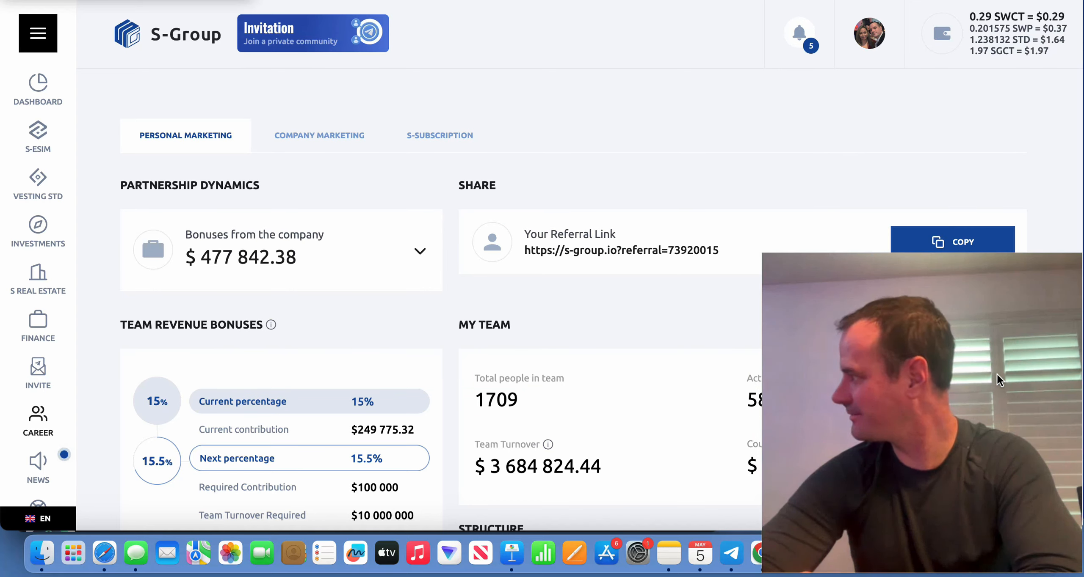
{"action": "mouse_move", "coordinate": [616, 307]}
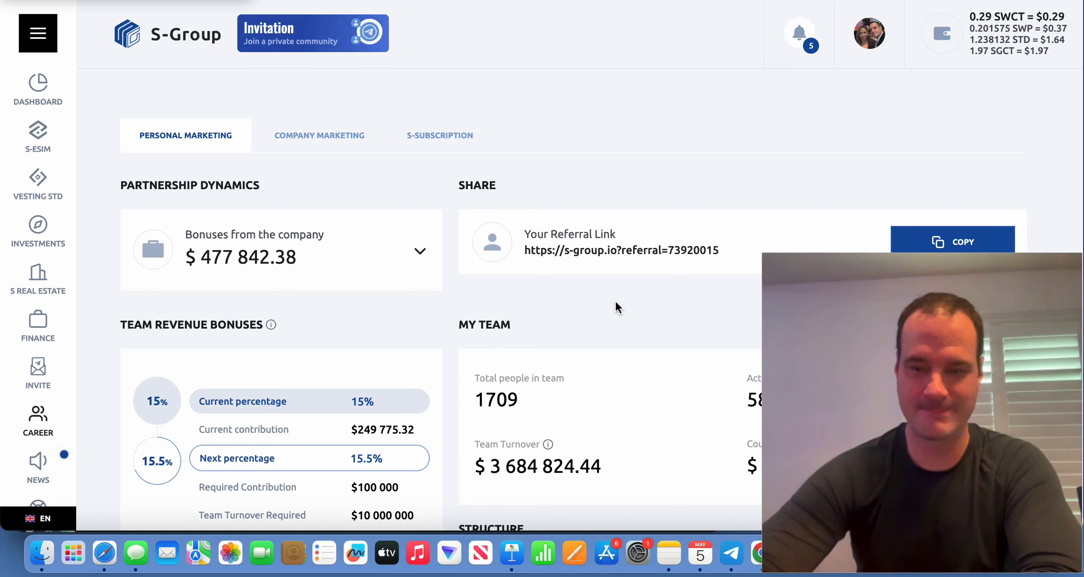
{"action": "scroll", "scroll_direction": "down", "scroll_amount": 3}
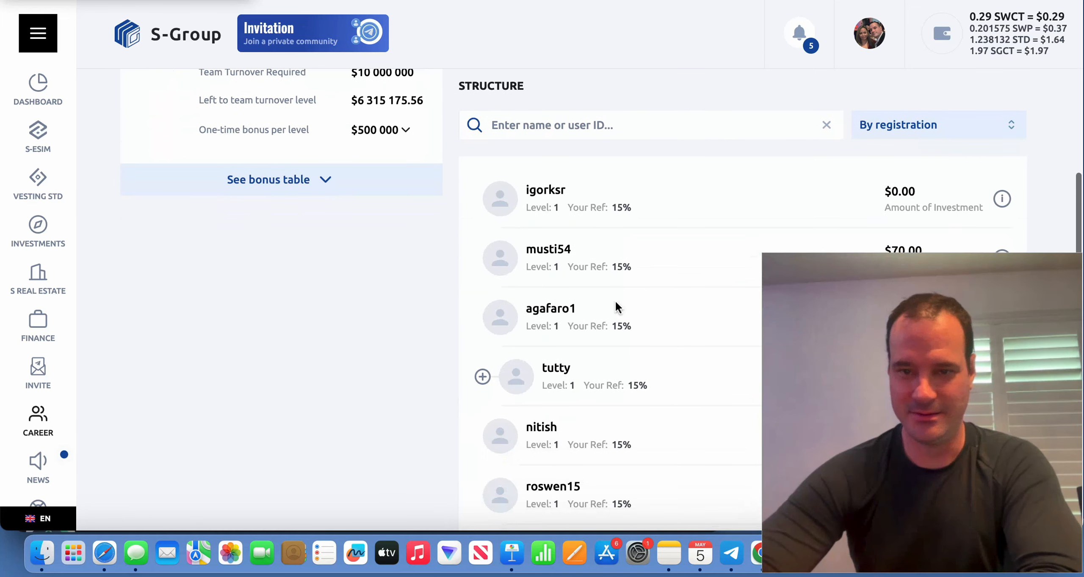
{"action": "mouse_move", "coordinate": [784, 206]}
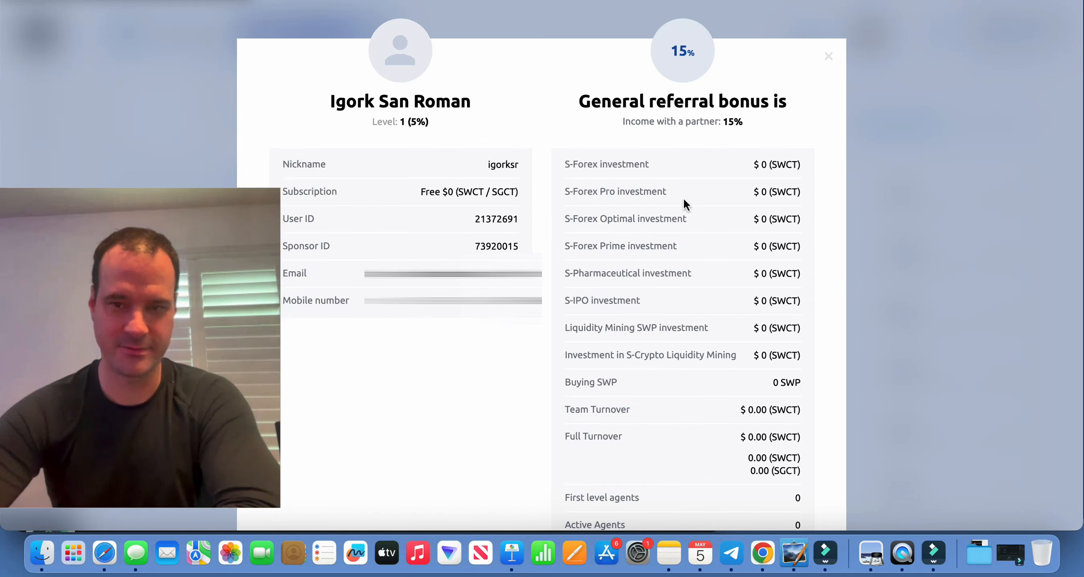
{"action": "mouse_move", "coordinate": [772, 297]}
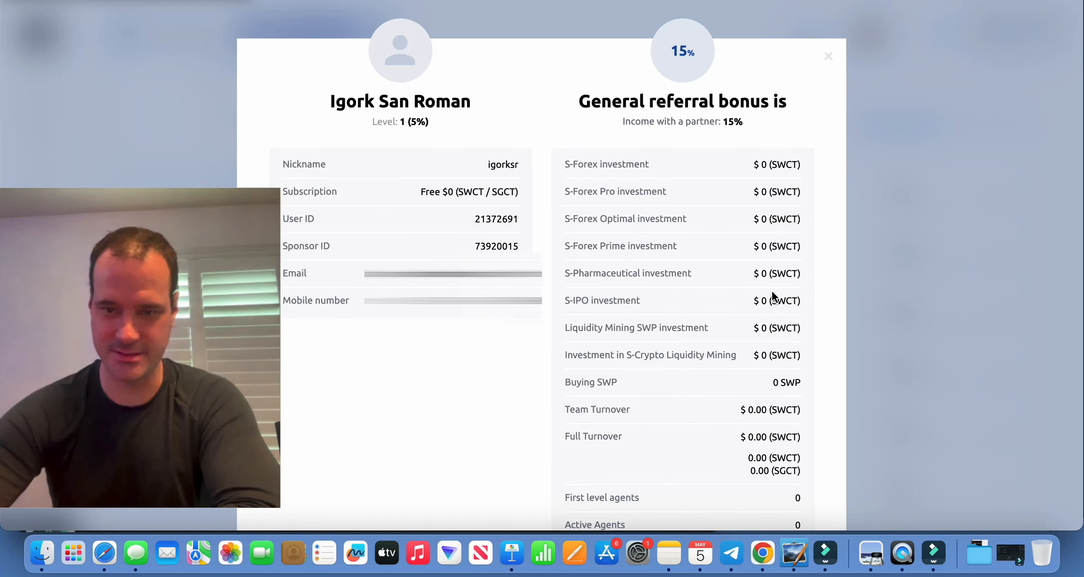
{"action": "mouse_move", "coordinate": [777, 176]}
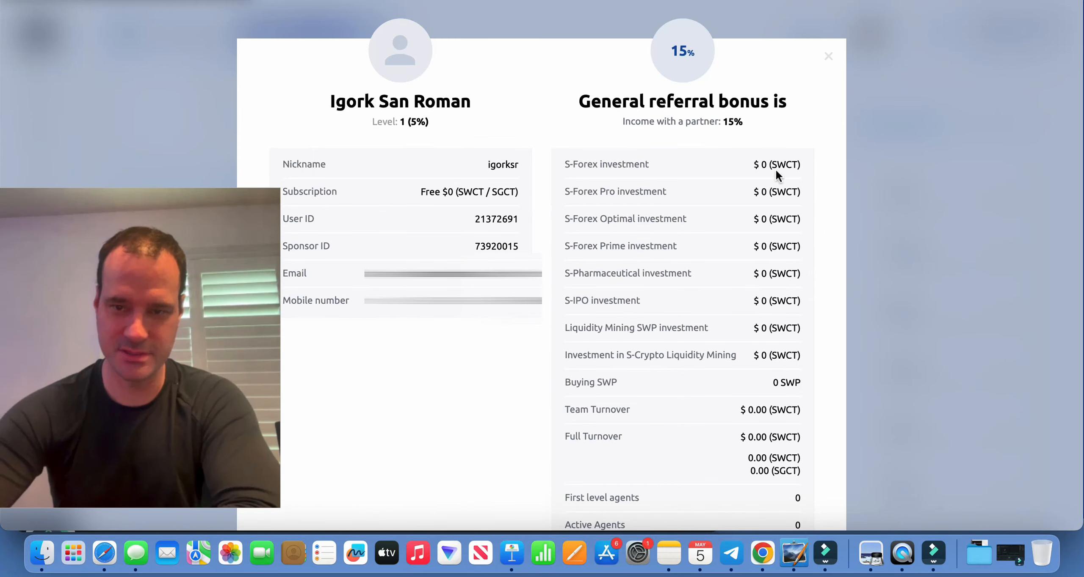
{"action": "mouse_move", "coordinate": [598, 345]}
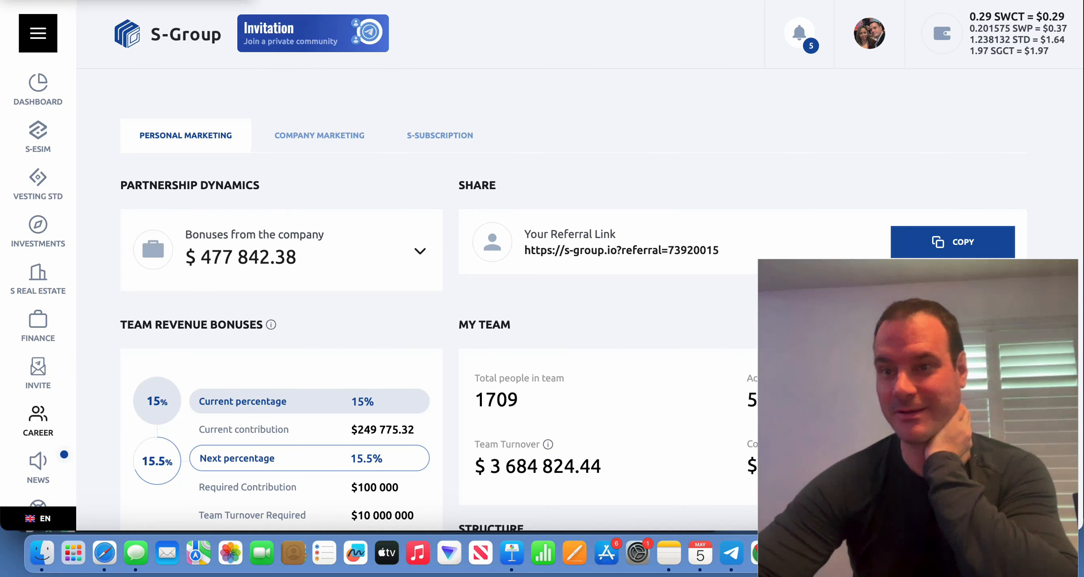
{"action": "mouse_move", "coordinate": [179, 81]}
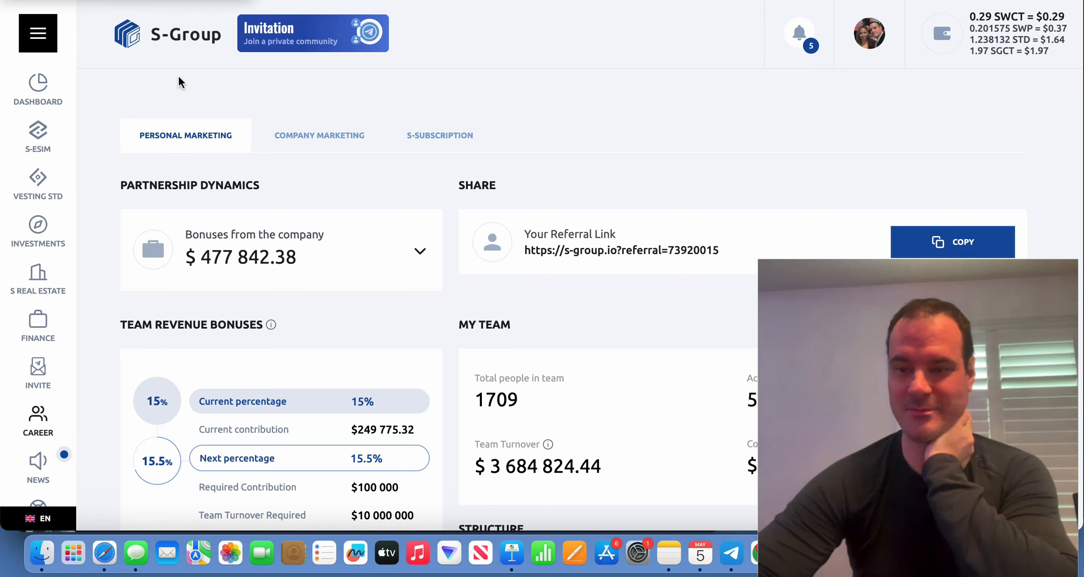